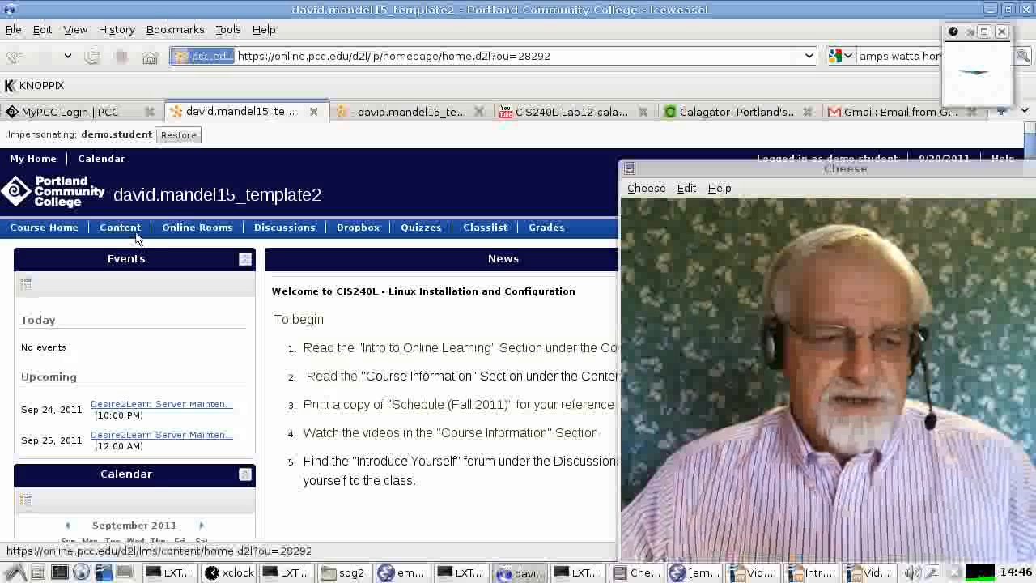
- Show the course Table of Contents with its intro sections and Weeks 1–12 modules
{"action": "left_click", "coordinate": [120, 227]}
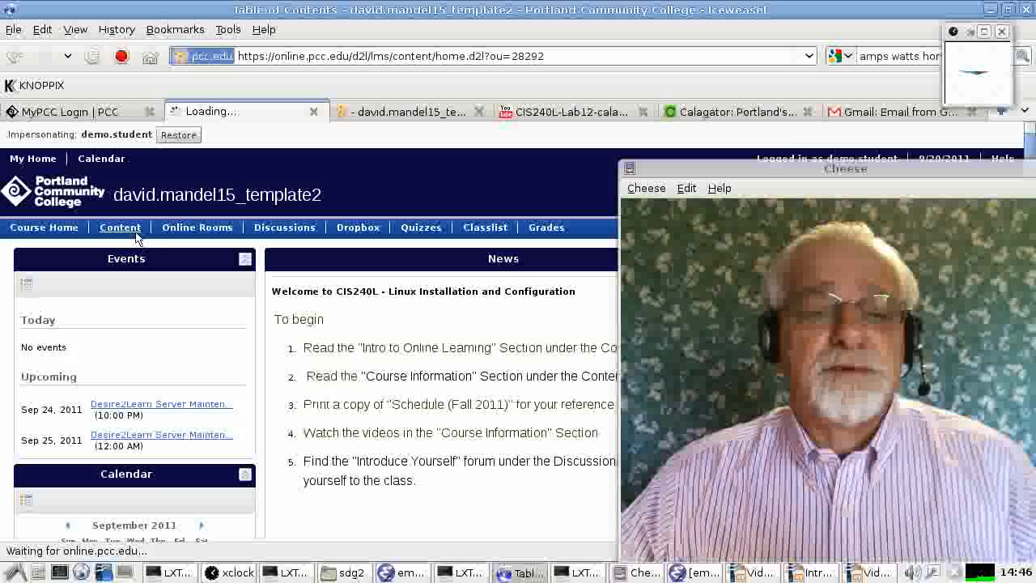
{"action": "left_click", "coordinate": [120, 226]}
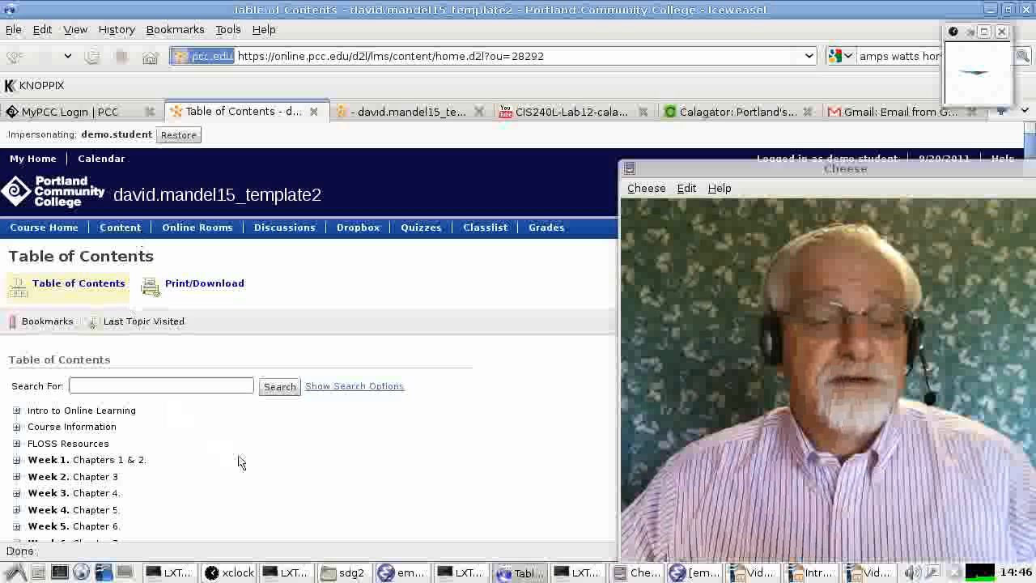
{"action": "scroll", "scroll_direction": "down", "scroll_amount": 3}
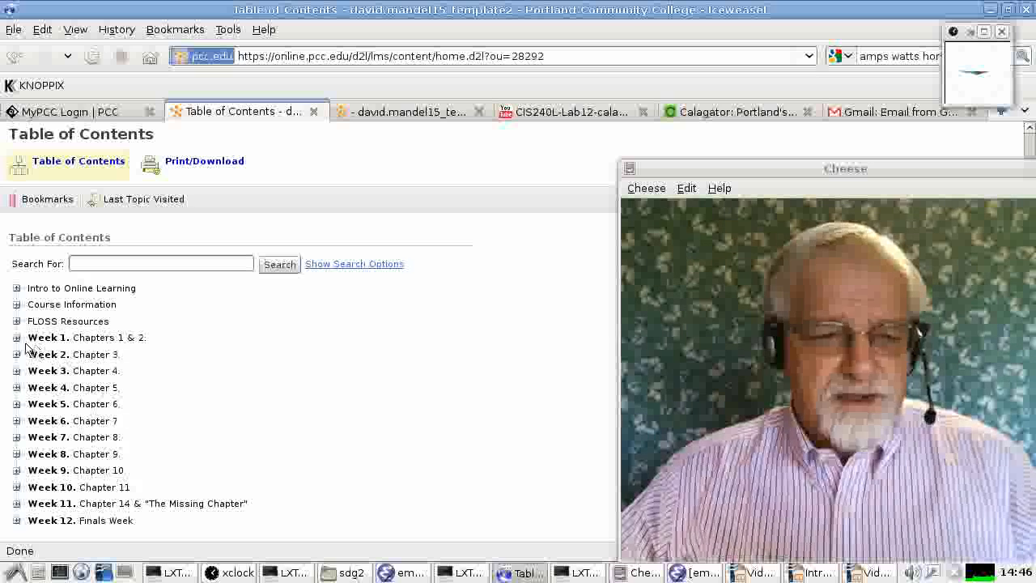
- Expand Week 1, Chapter 1 and Chapter 2 to reveal their videos, Lab 1 and Lab 2
{"action": "left_click", "coordinate": [16, 338]}
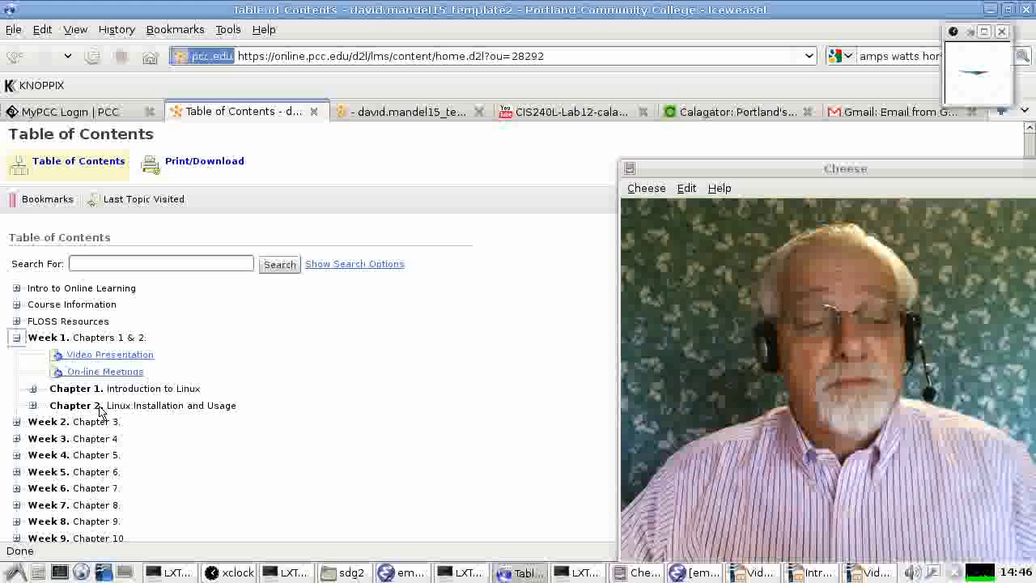
{"action": "left_click", "coordinate": [14, 388]}
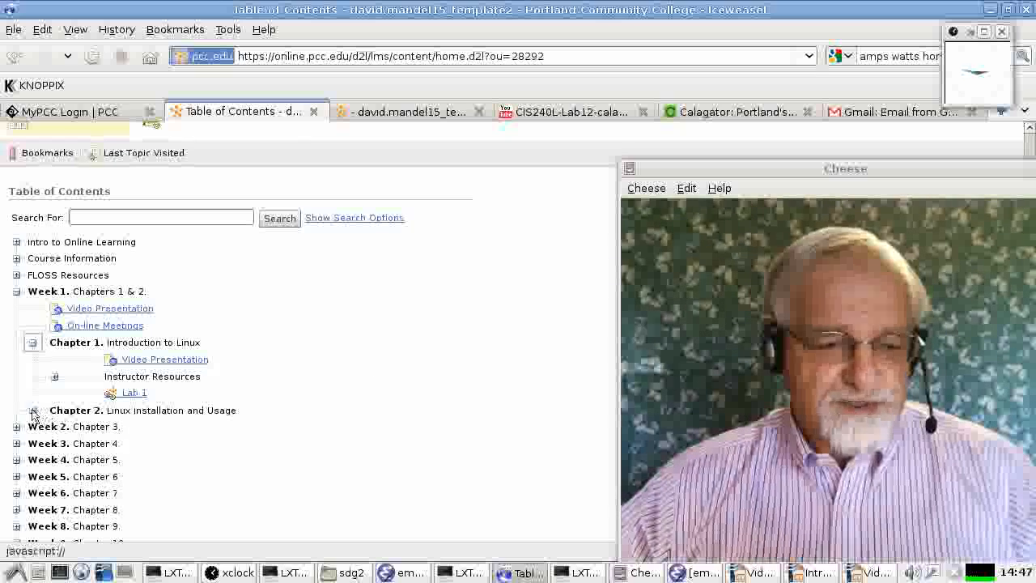
{"action": "left_click", "coordinate": [32, 411]}
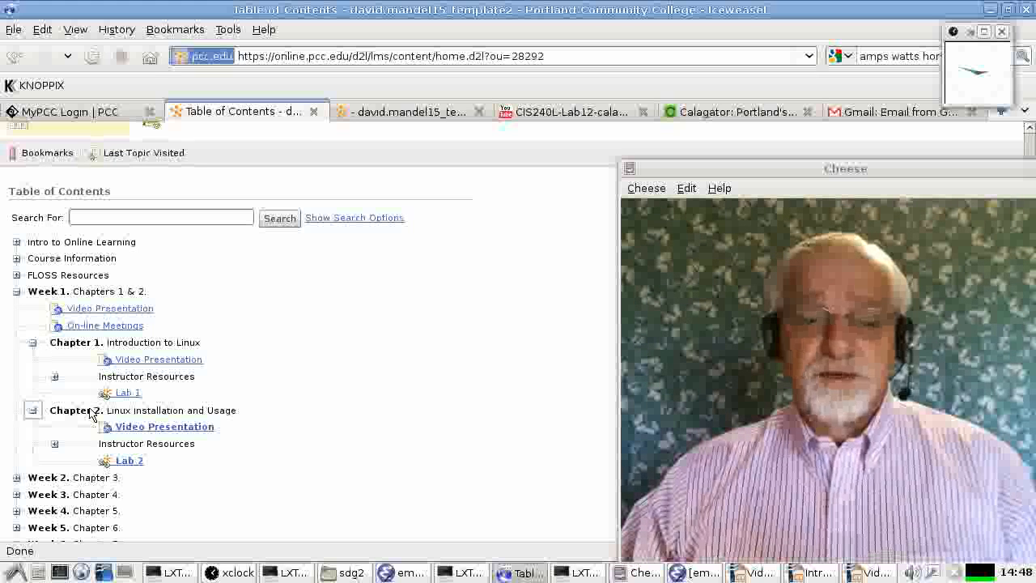
{"action": "mouse_move", "coordinate": [202, 394]}
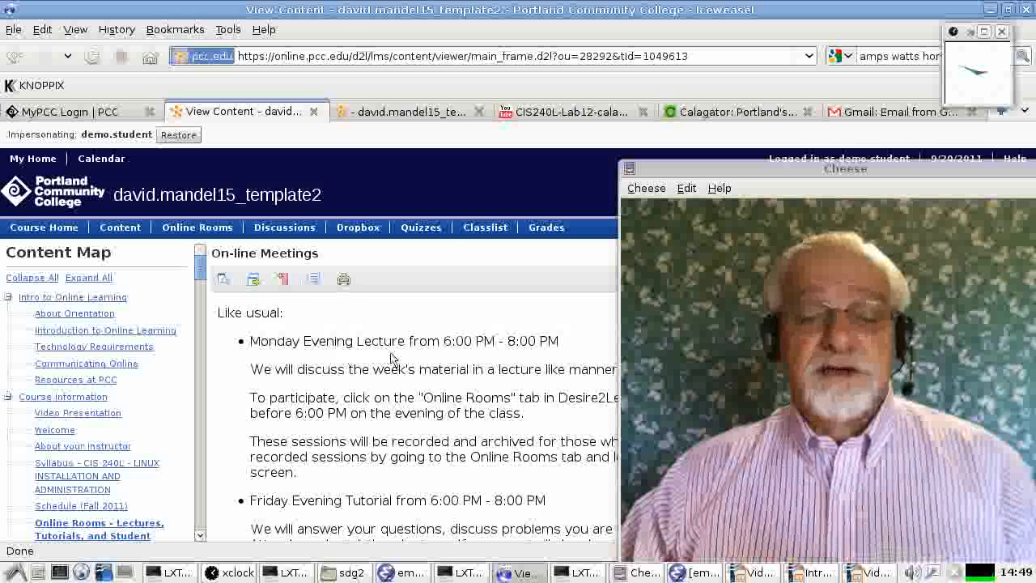
{"action": "mouse_move", "coordinate": [553, 359]}
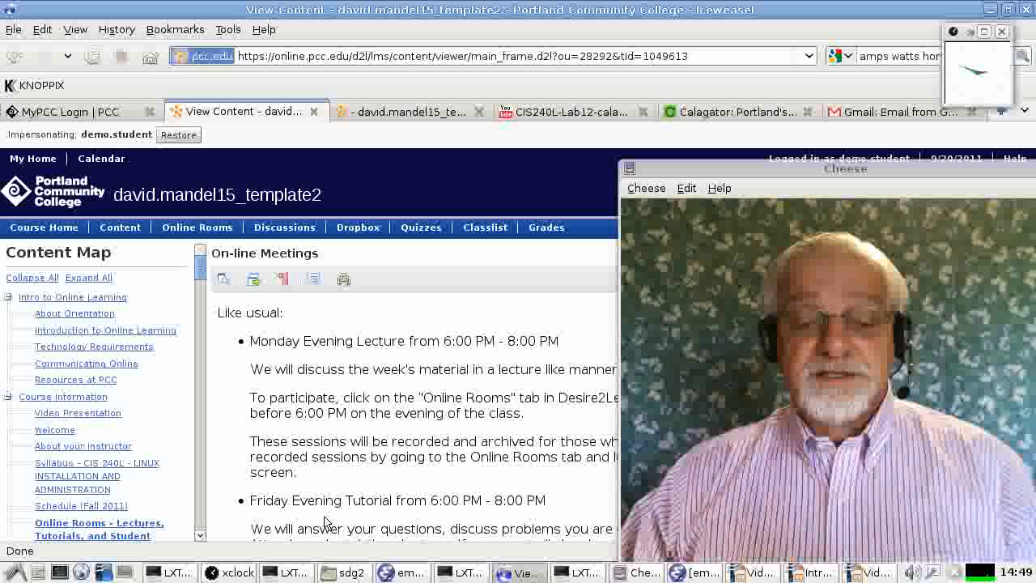
{"action": "mouse_move", "coordinate": [489, 515]}
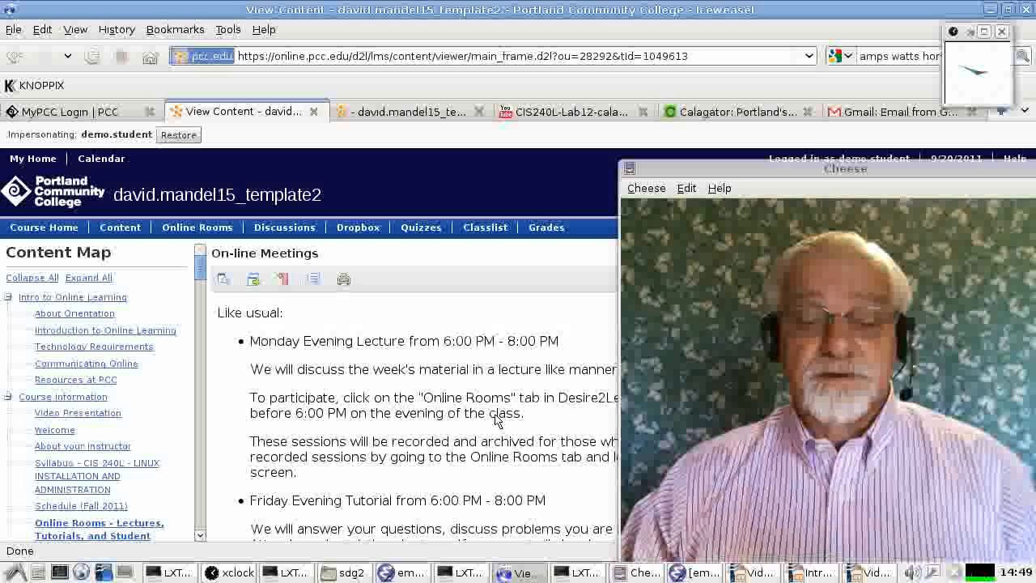
{"action": "left_click", "coordinate": [120, 227]}
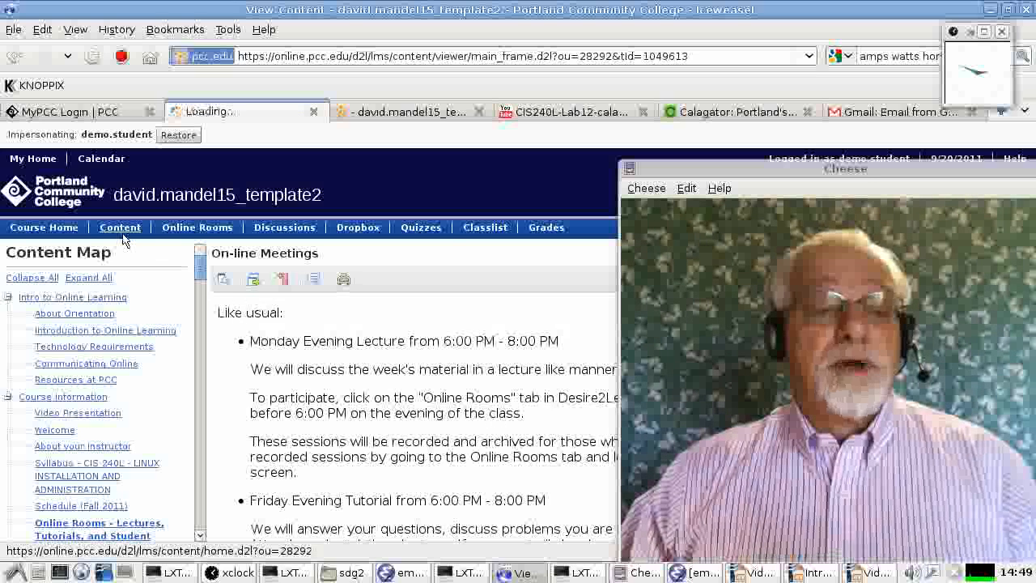
{"action": "left_click", "coordinate": [120, 226]}
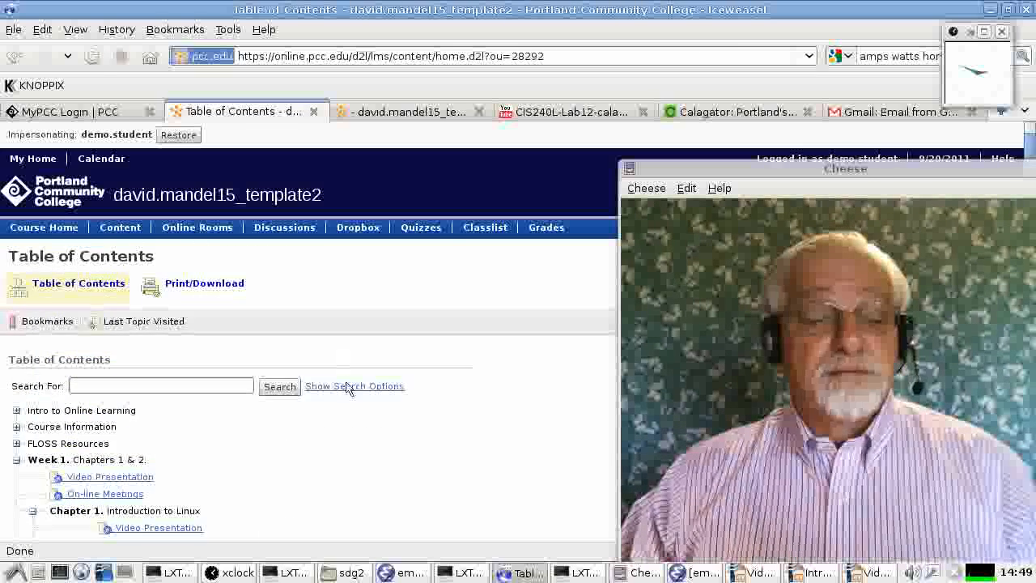
{"action": "scroll", "scroll_direction": "down", "scroll_amount": 3}
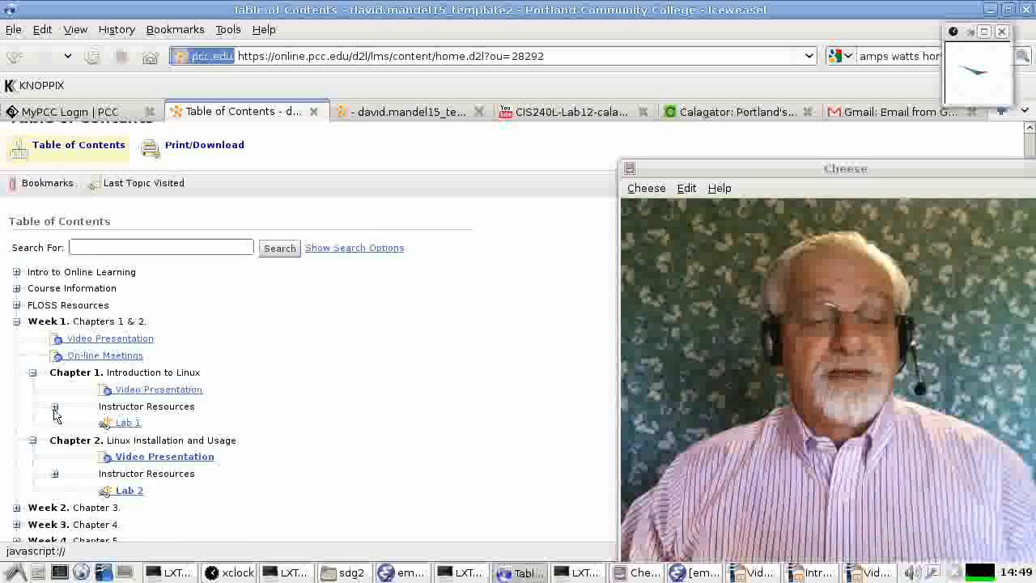
{"action": "left_click", "coordinate": [55, 406]}
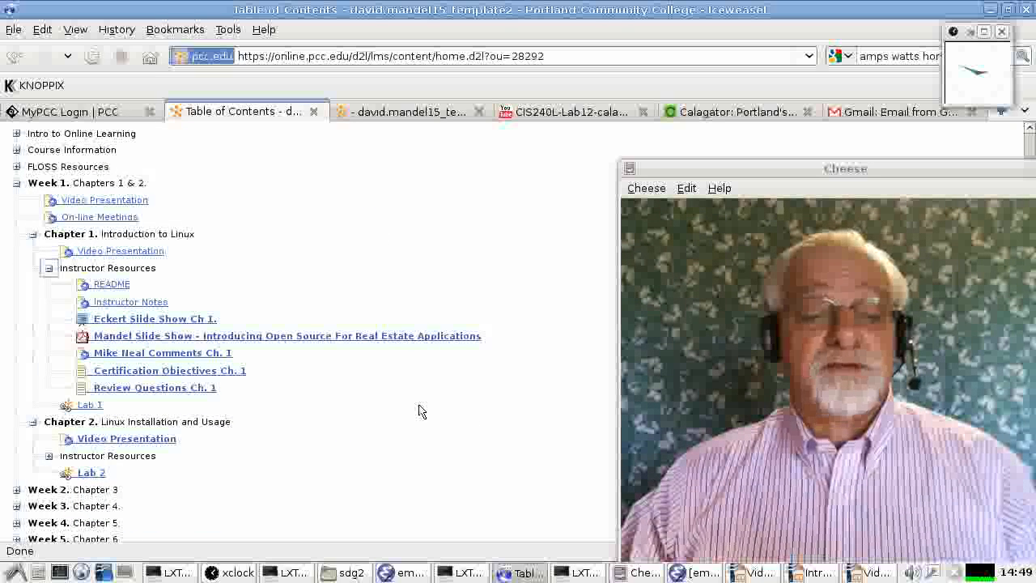
{"action": "mouse_move", "coordinate": [381, 399]}
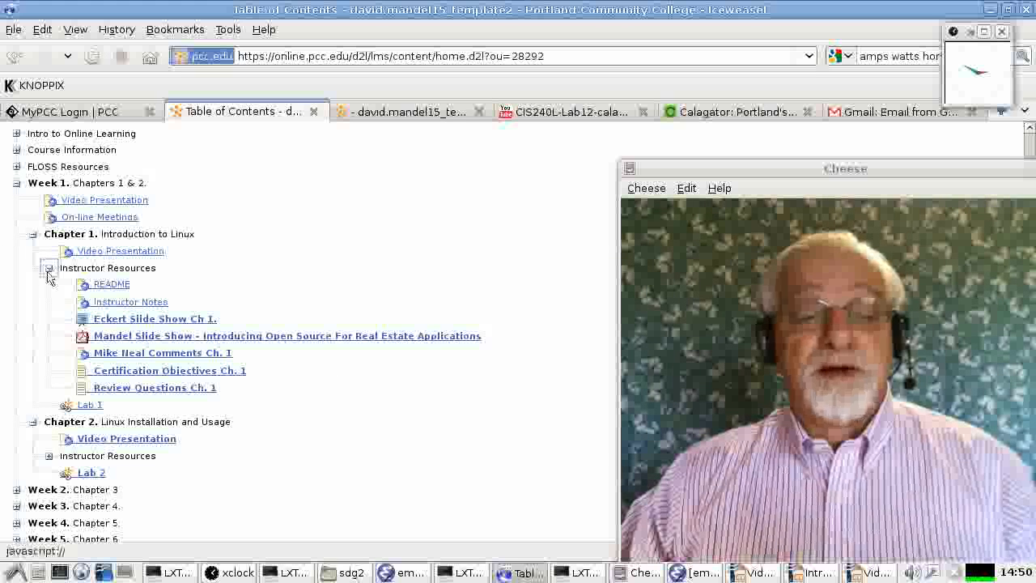
- Collapse Chapter 1's Instructor Resources and return to the top of the Table of Contents
{"action": "left_click", "coordinate": [49, 269]}
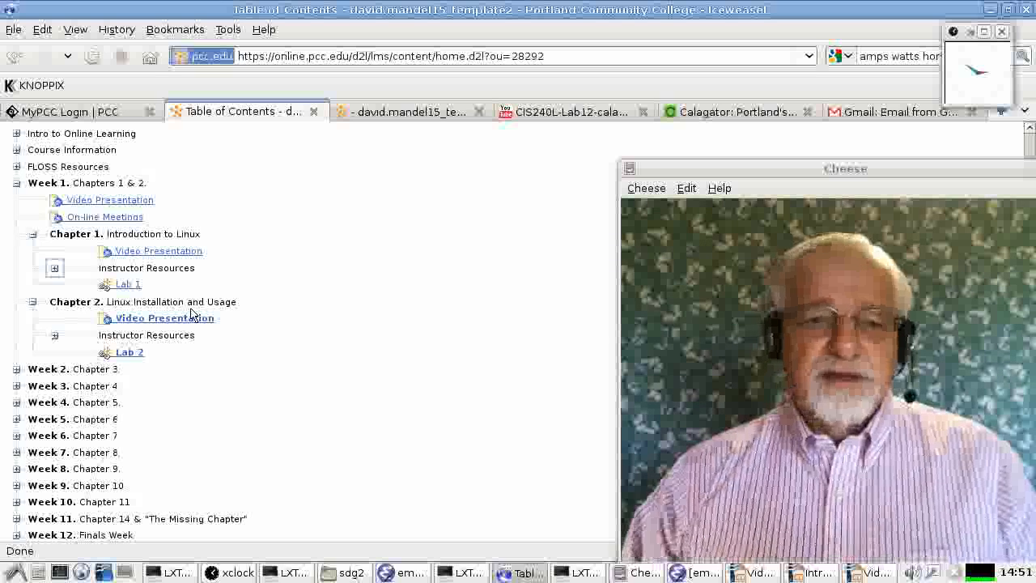
{"action": "scroll", "scroll_direction": "up", "scroll_amount": 3}
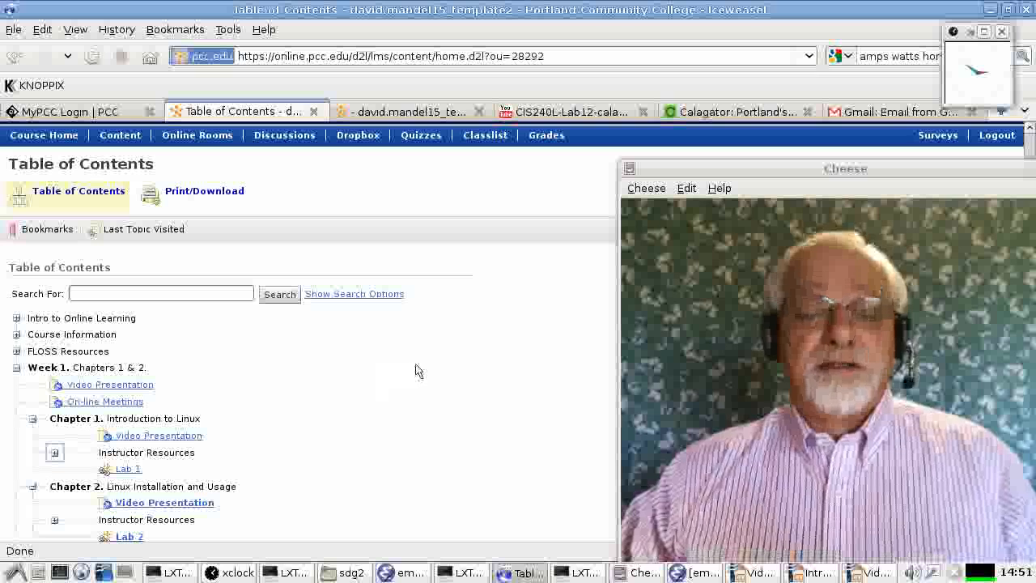
{"action": "mouse_move", "coordinate": [285, 136]}
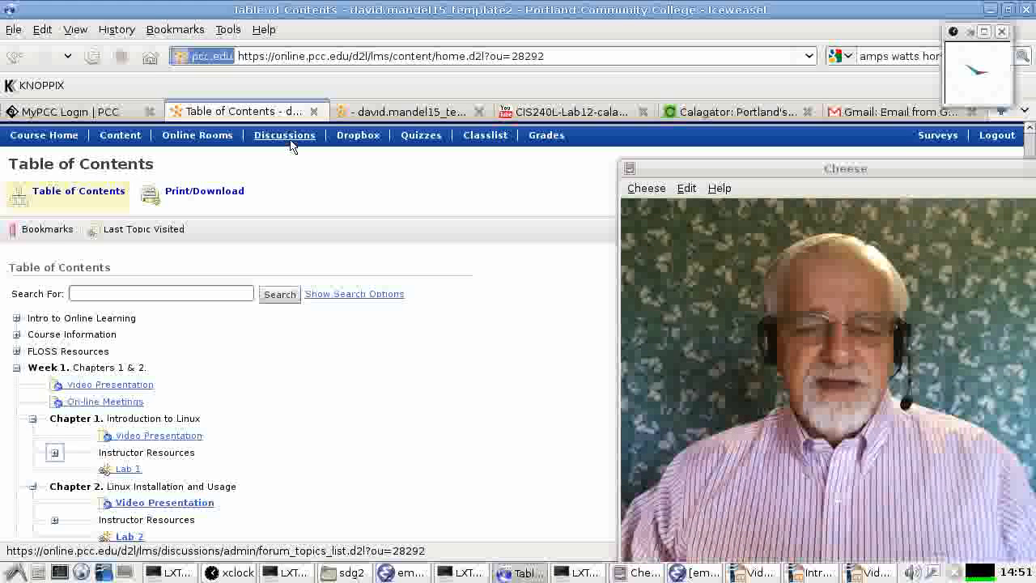
- Show the Discussions Forums & Topics List, reviewing down to the Labs forum topics
{"action": "left_click", "coordinate": [285, 136]}
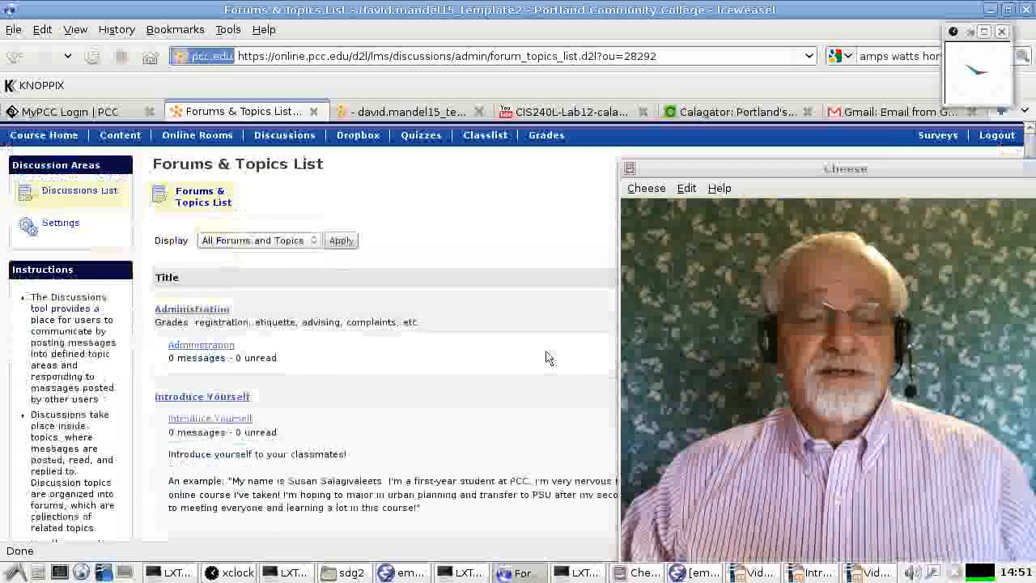
{"action": "scroll", "scroll_direction": "down", "scroll_amount": 3}
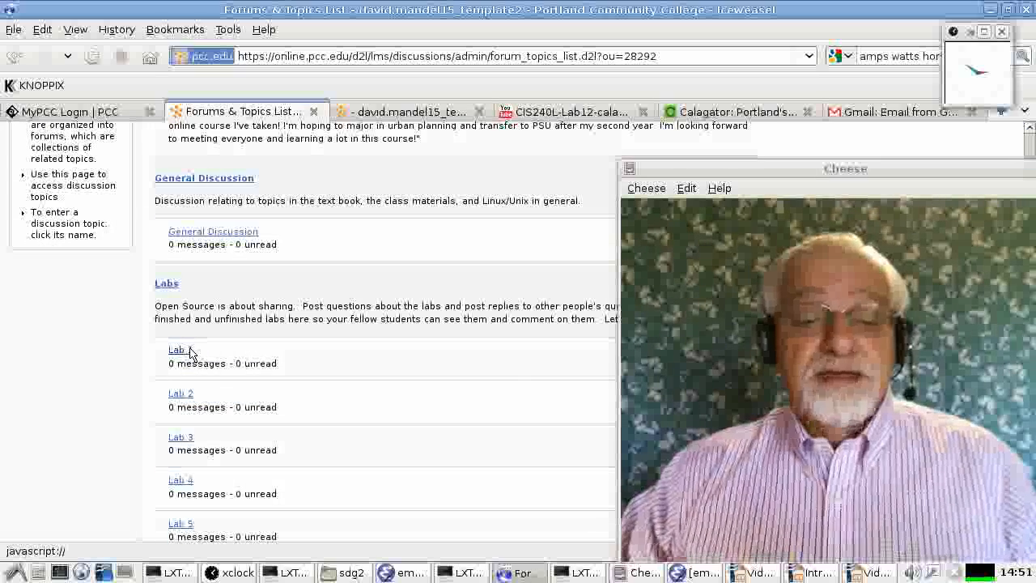
{"action": "mouse_move", "coordinate": [181, 350]}
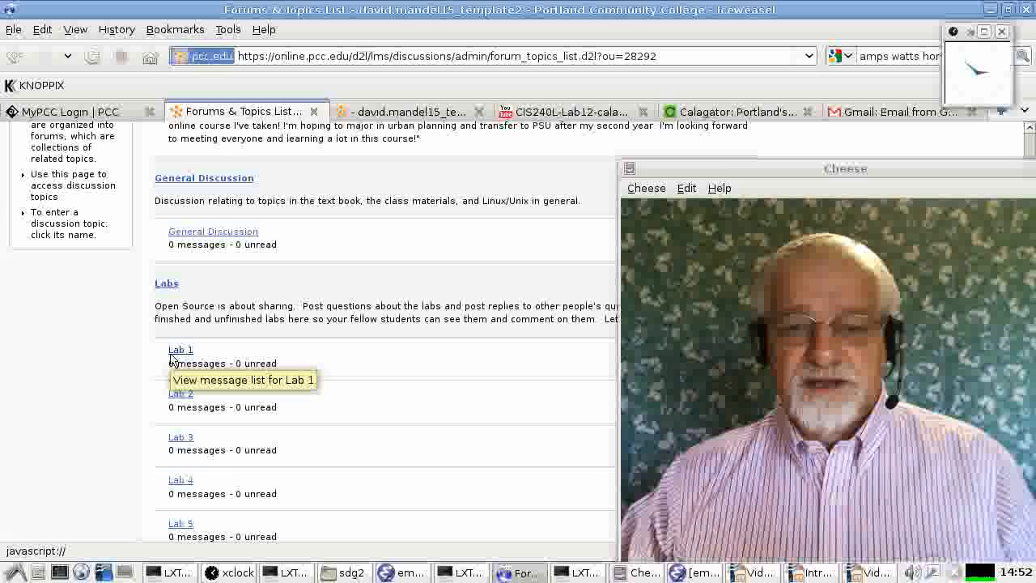
{"action": "scroll", "scroll_direction": "up", "scroll_amount": 3}
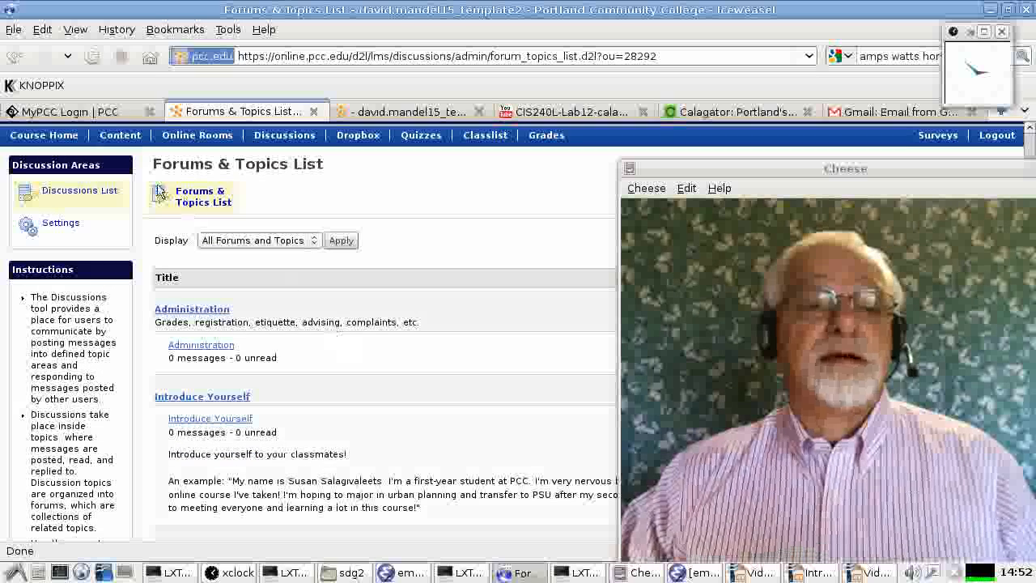
{"action": "left_click", "coordinate": [120, 136]}
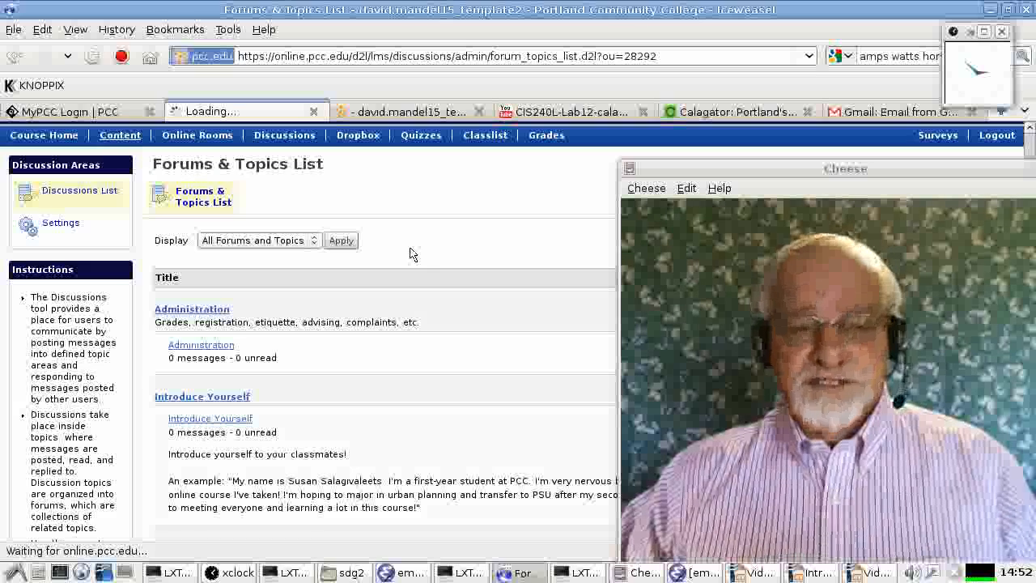
- Go back to Content and collapse Week 1 so all weeks appear folded
{"action": "left_click", "coordinate": [119, 136]}
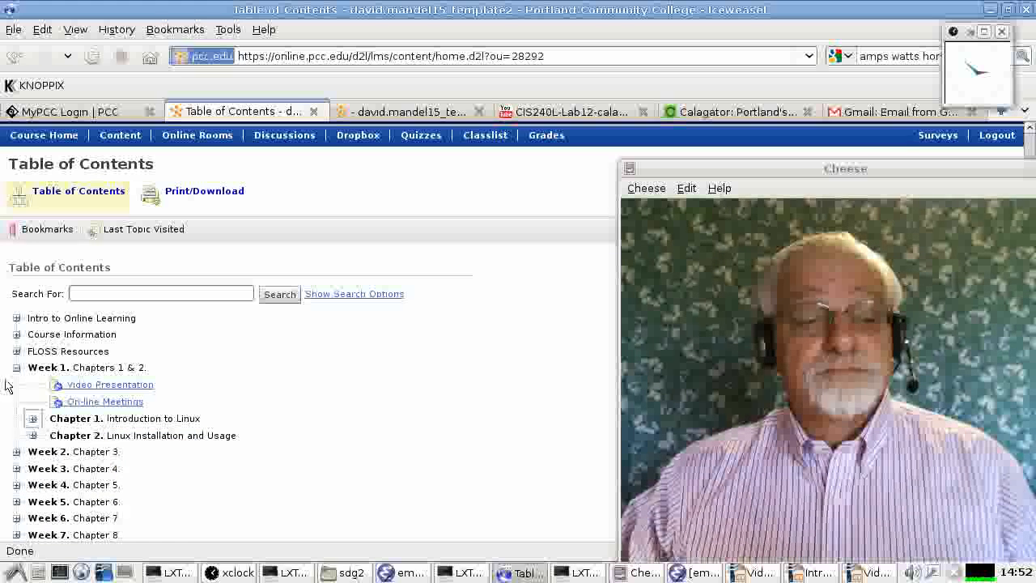
{"action": "left_click", "coordinate": [16, 366]}
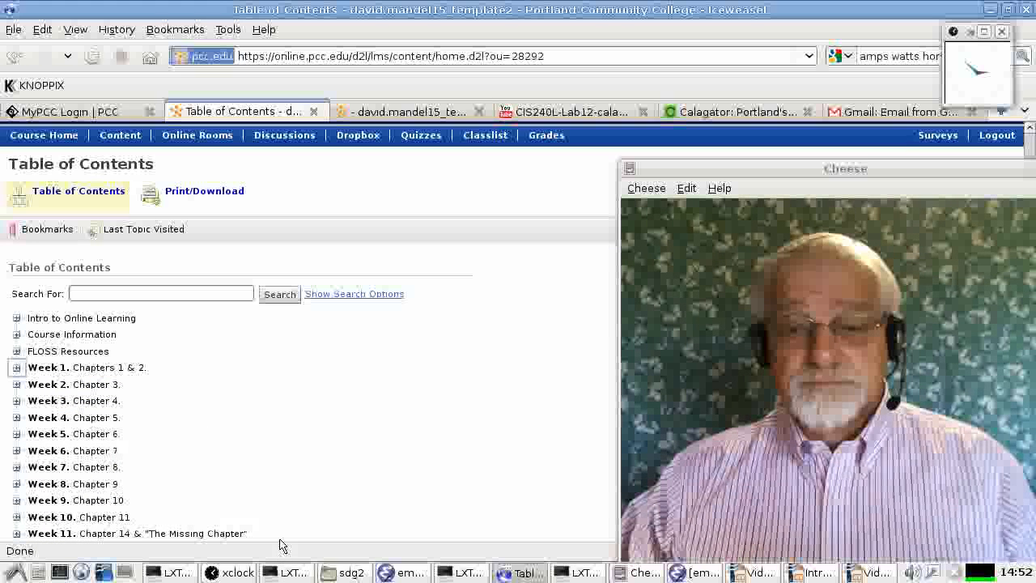